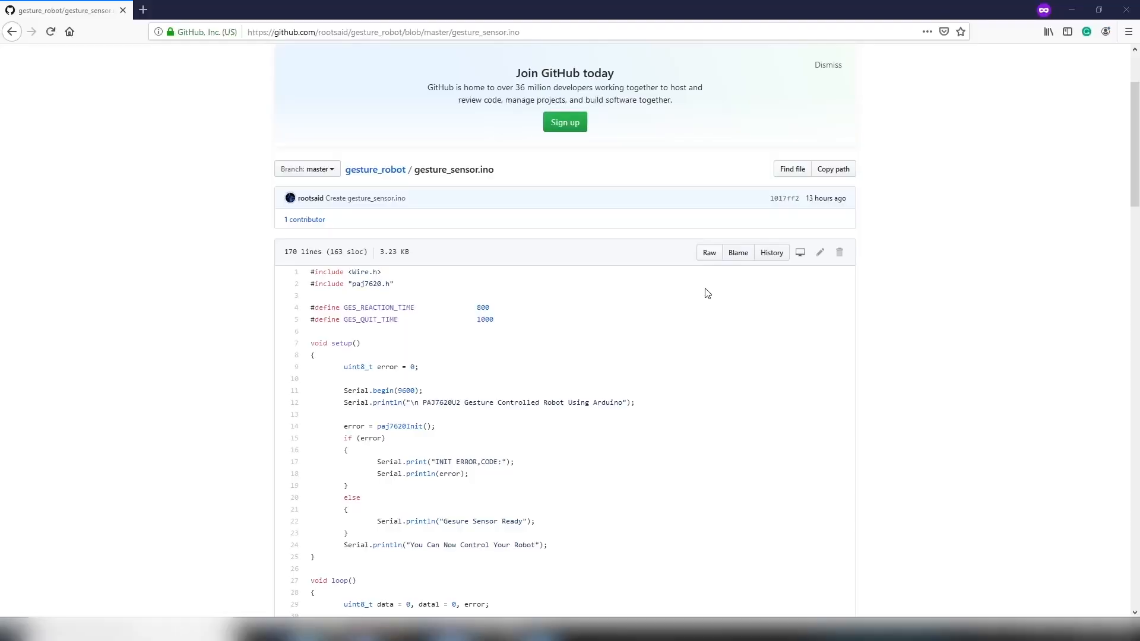
Show the 28Pins_Project_1_1_PCB.PcbDoc routed board layout in place of the schematic.
scroll(down, 3)
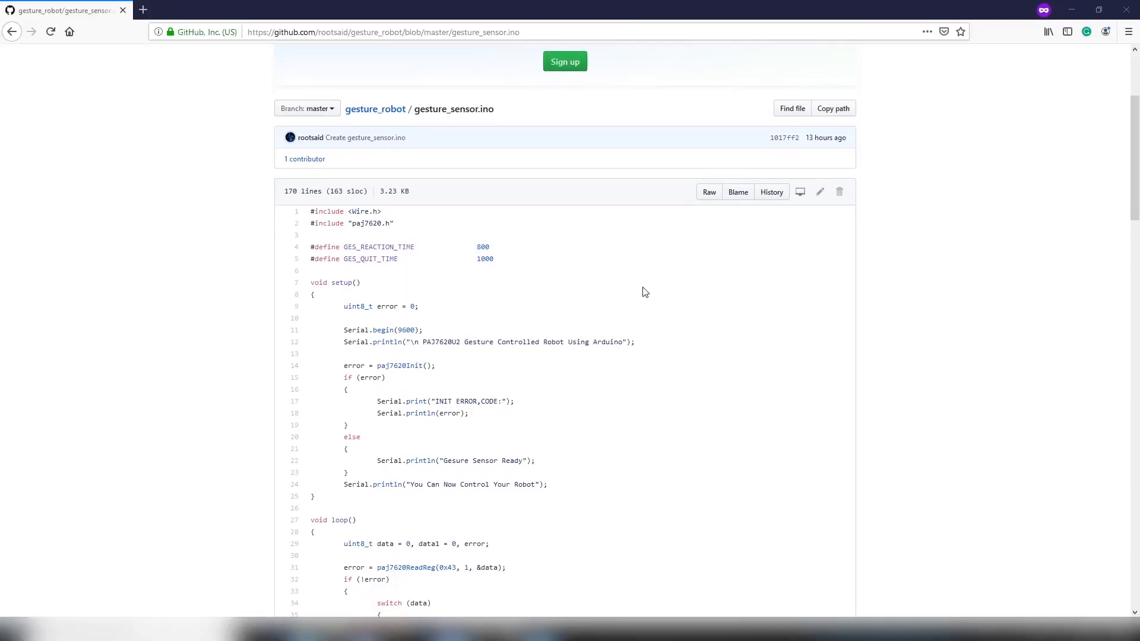
mouse_move(409, 263)
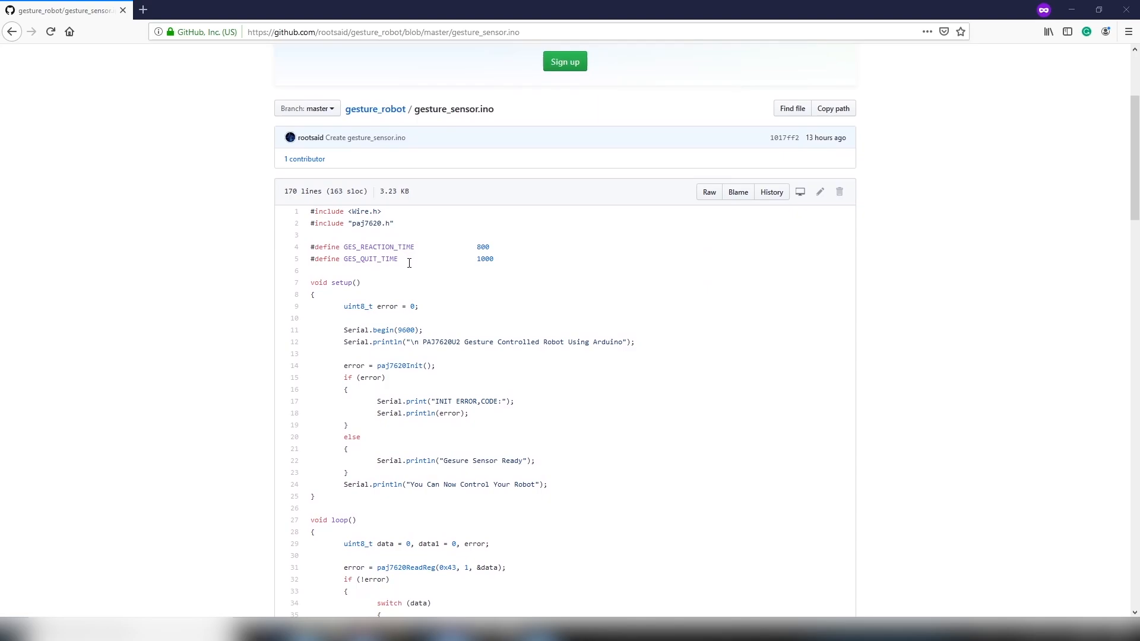
scroll(down, 3)
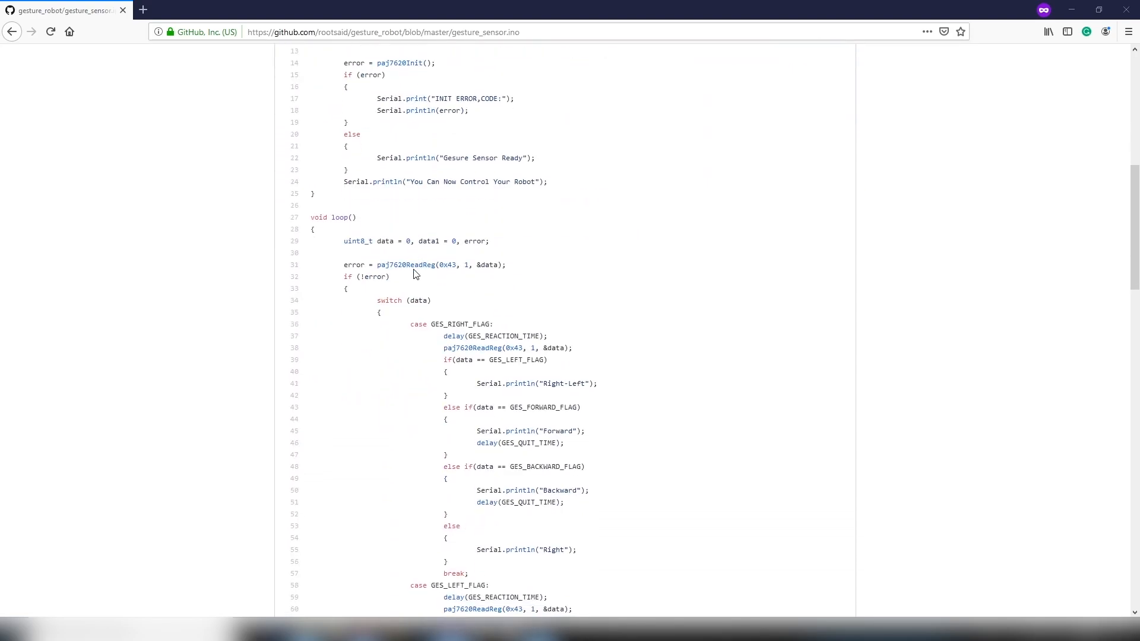
scroll(down, 3)
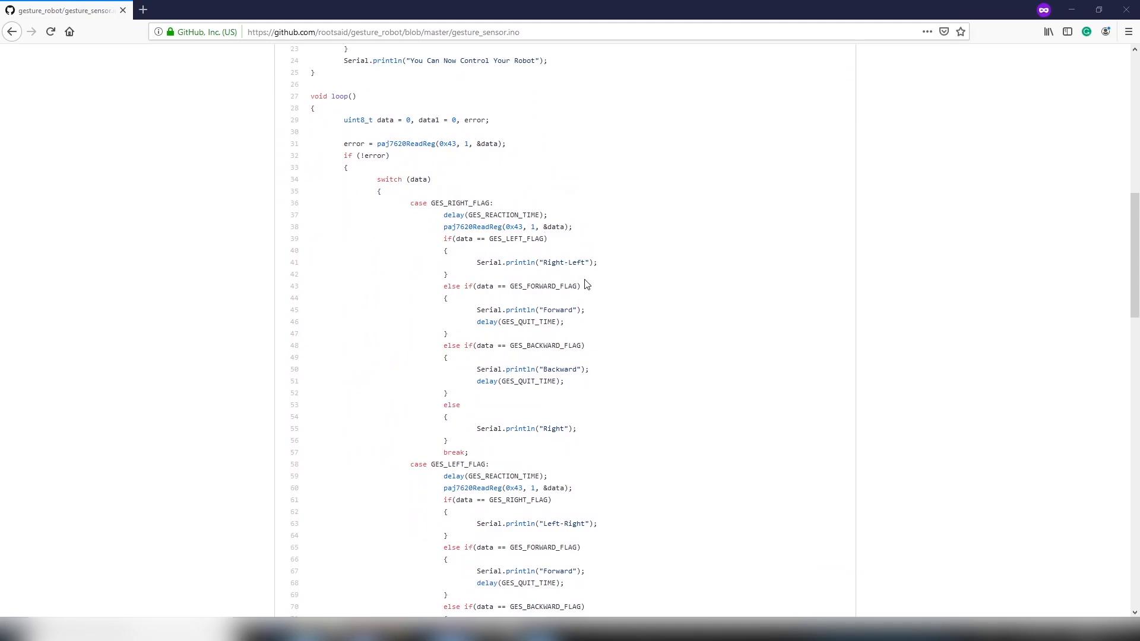
scroll(down, 3)
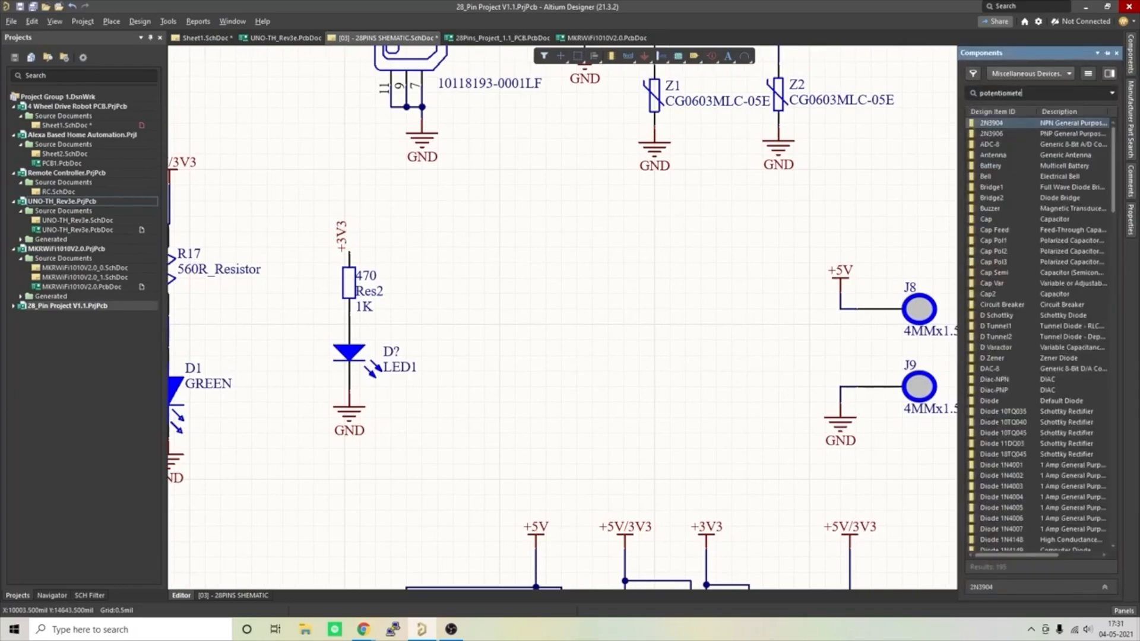
click(582, 37)
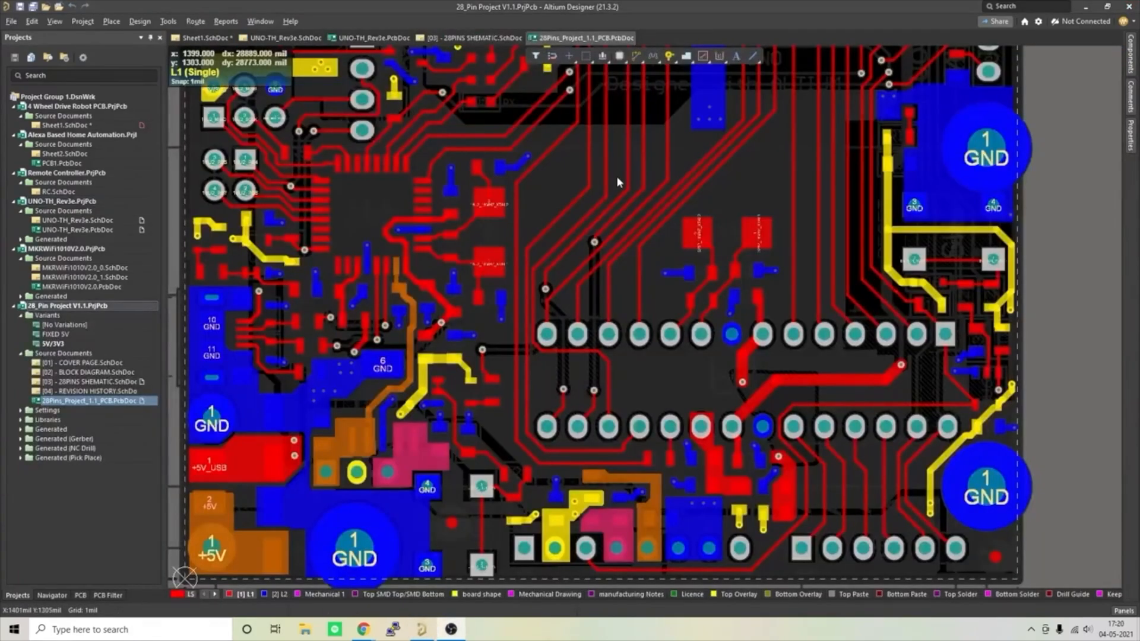